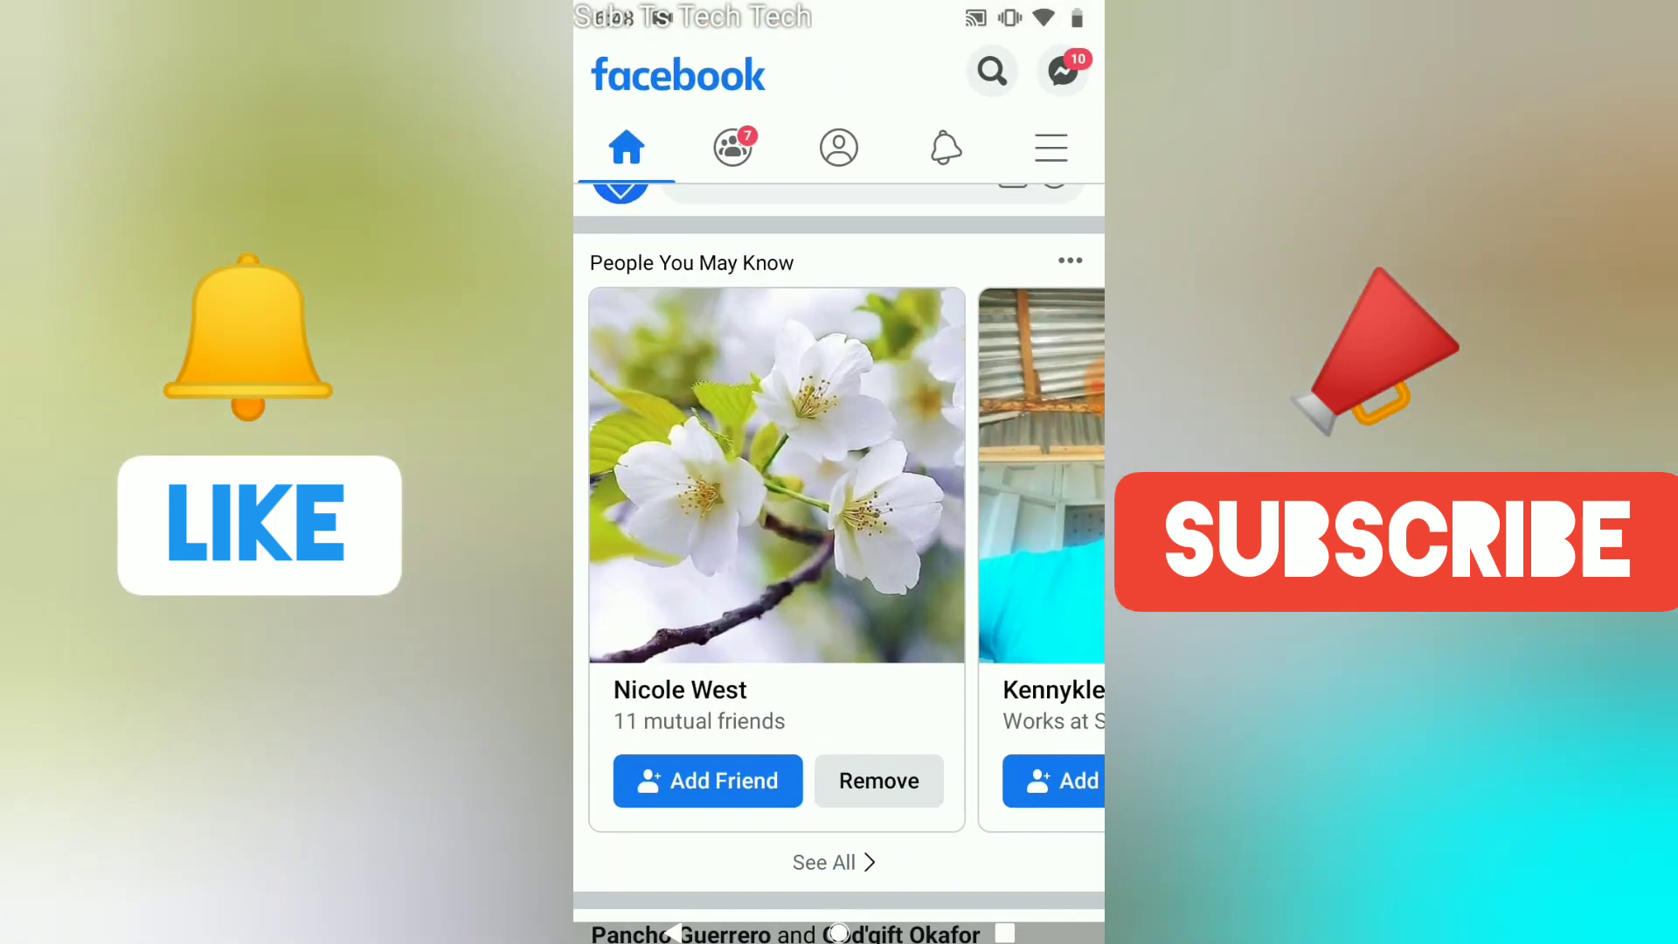
Step: Open the list of Pages you manage from the Facebook main menu
{"action": "left_click", "coordinate": [1048, 147]}
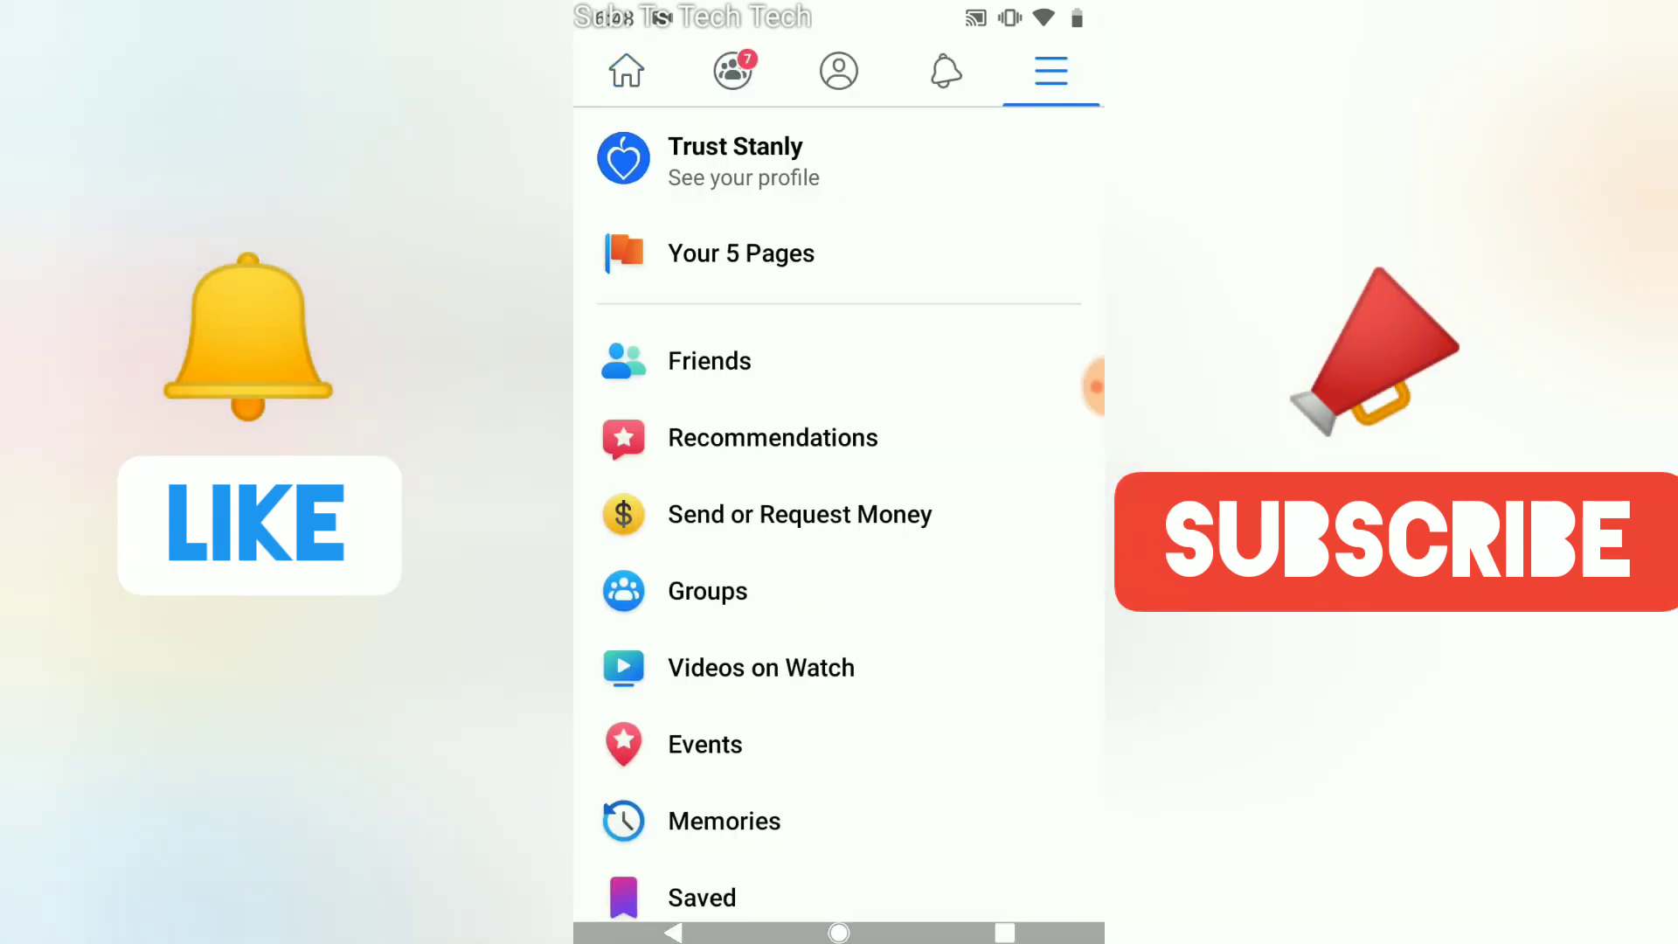
{"action": "left_click", "coordinate": [739, 253]}
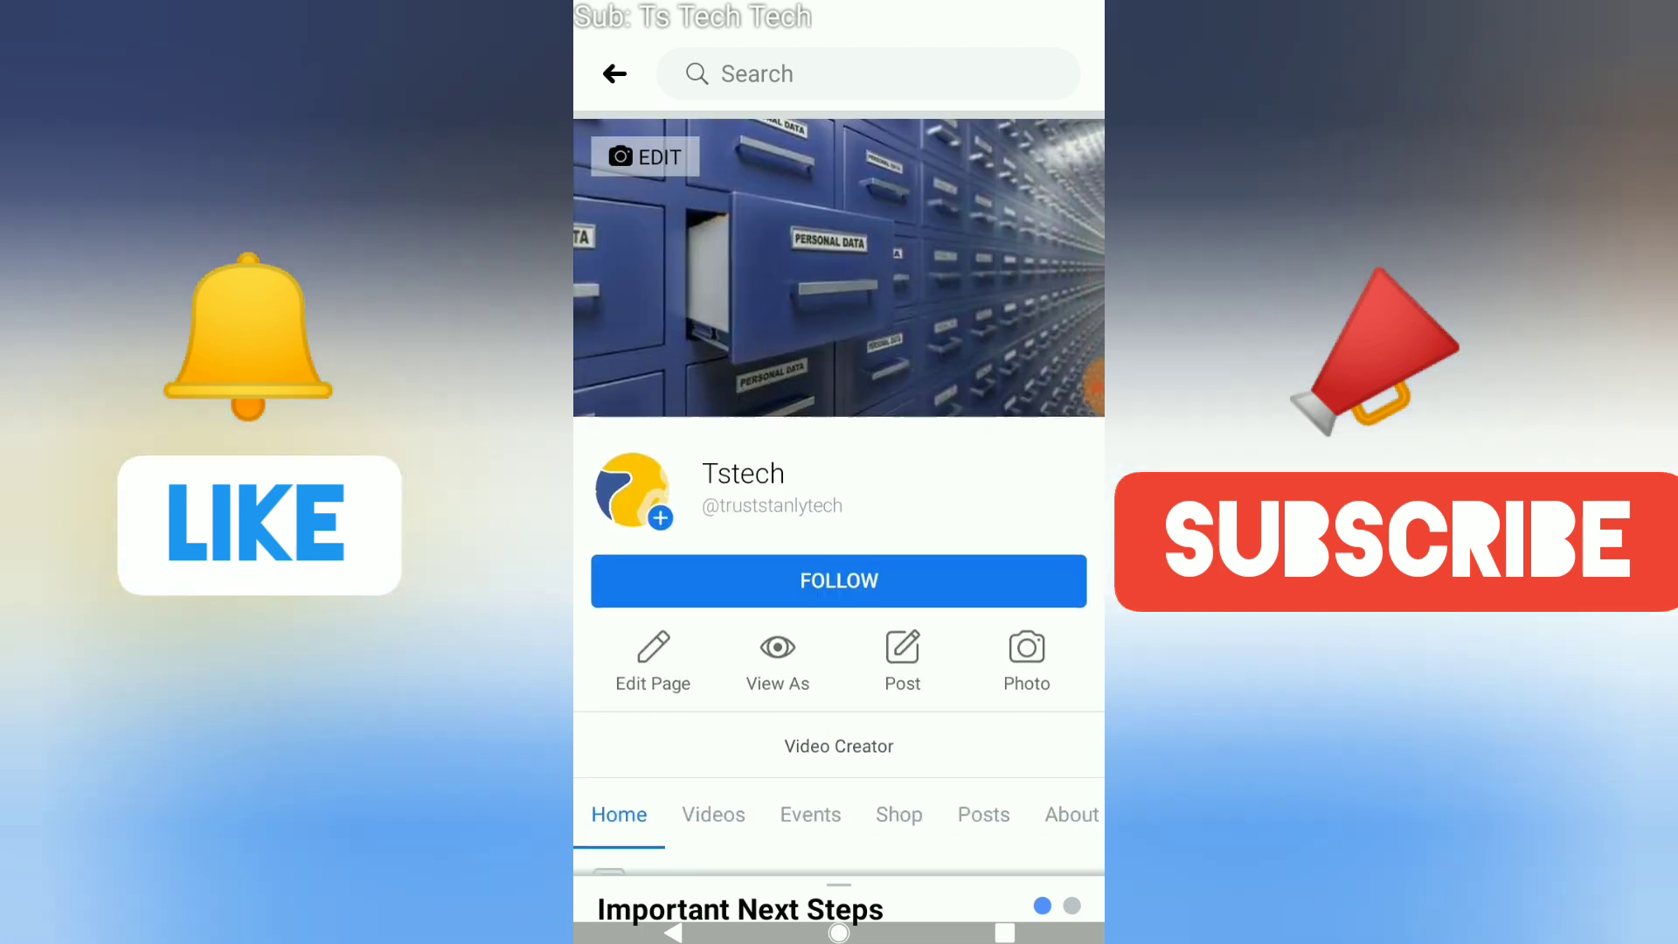
Step: Go into the Tstech page's Edit Page settings toward Page Roles
{"action": "left_click", "coordinate": [652, 661]}
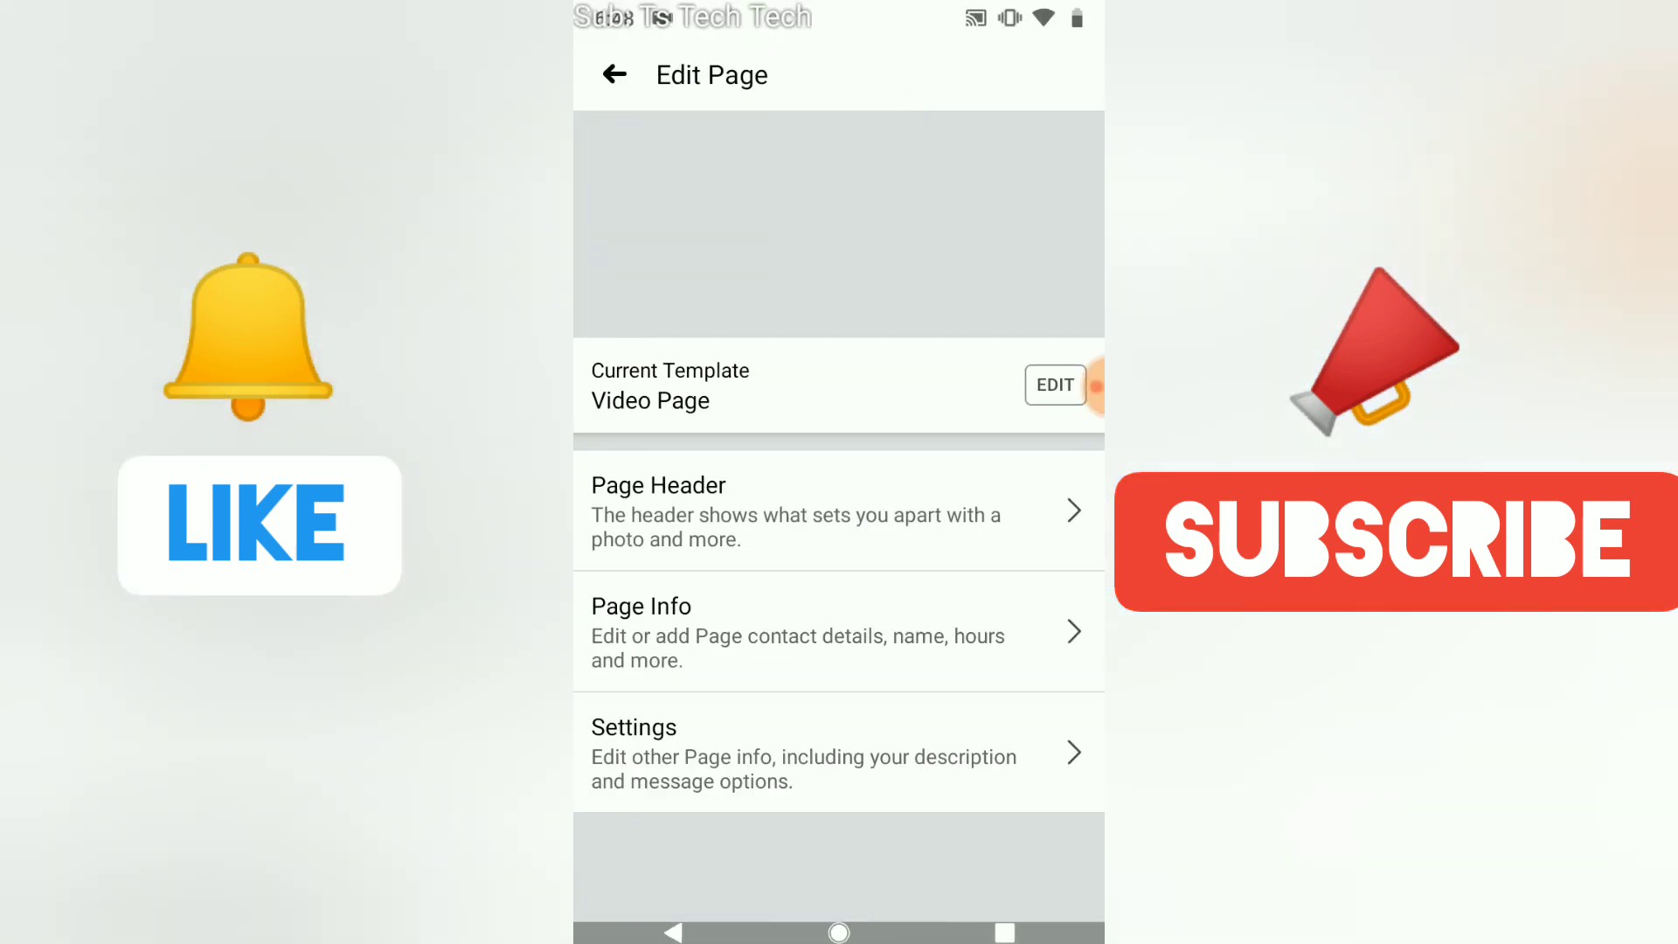
{"action": "left_click", "coordinate": [633, 727]}
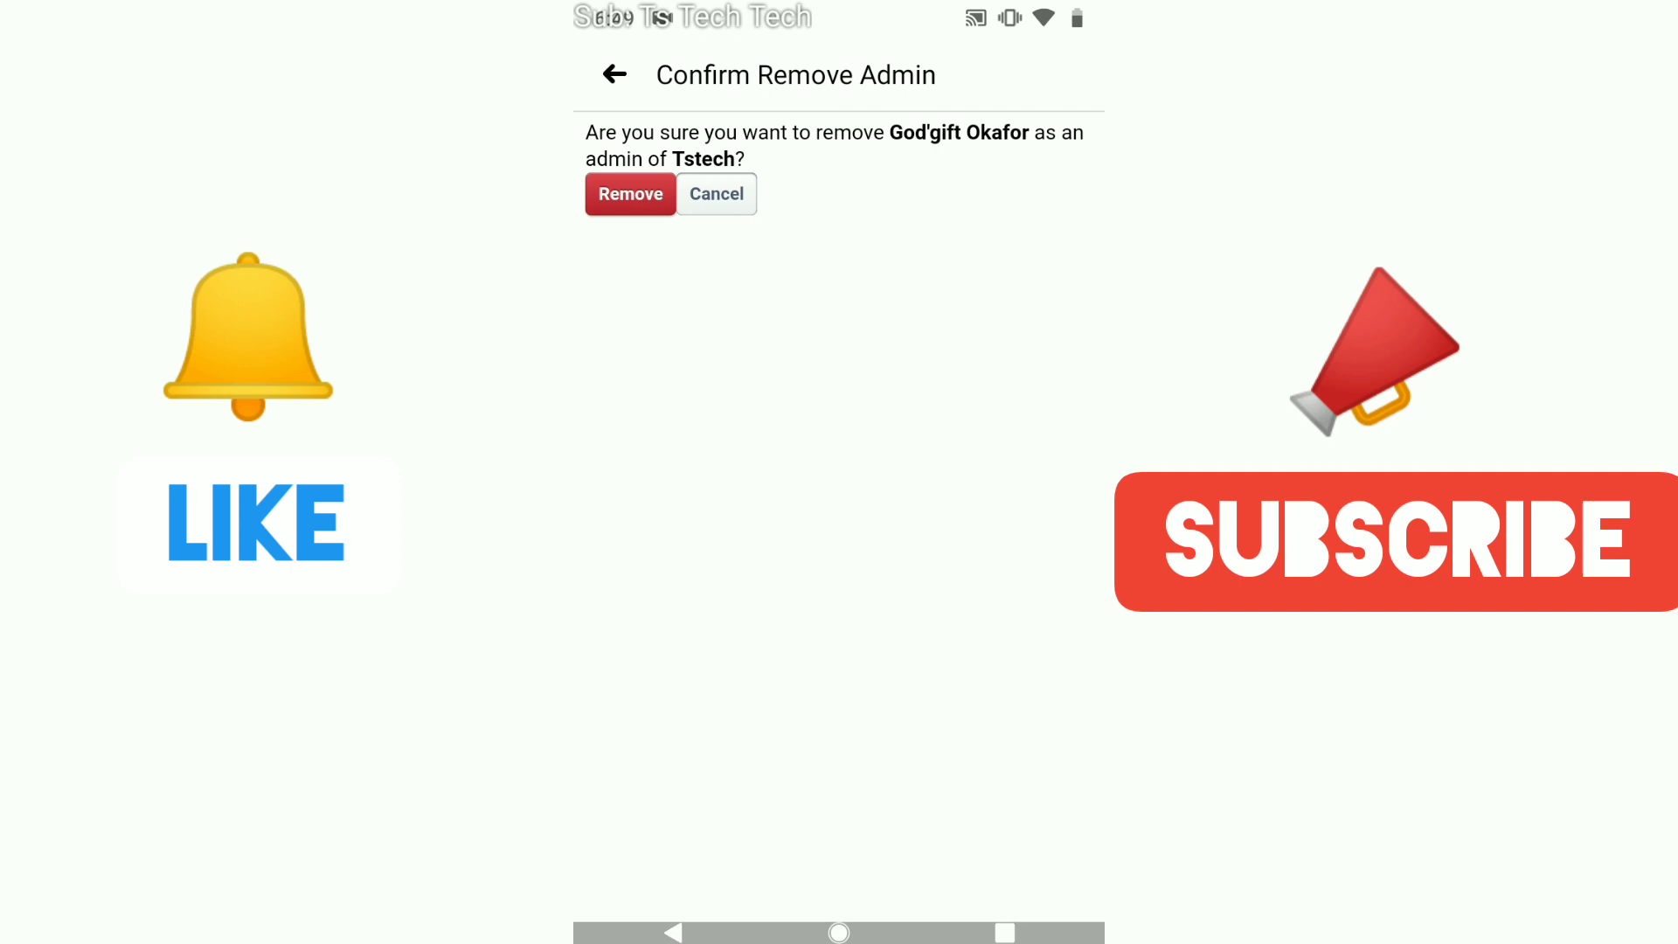
Step: Confirm removing the editor, leaving Trust Stanly as sole admin, and return to the Pages list
{"action": "left_click", "coordinate": [629, 194]}
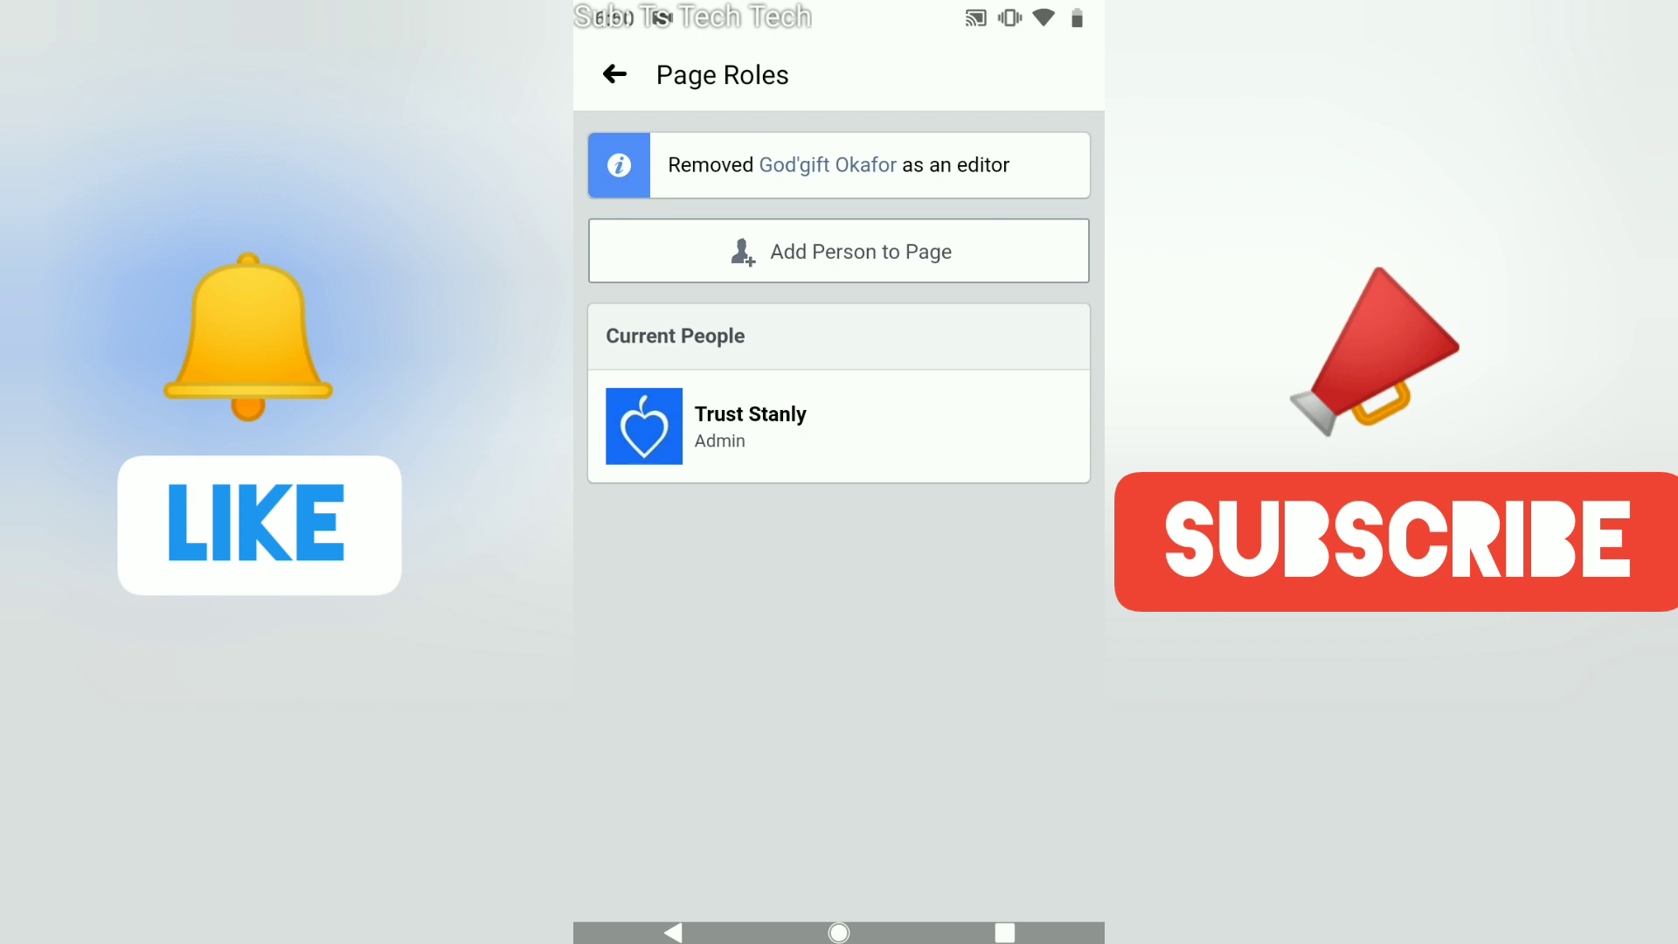
{"action": "left_click", "coordinate": [614, 74]}
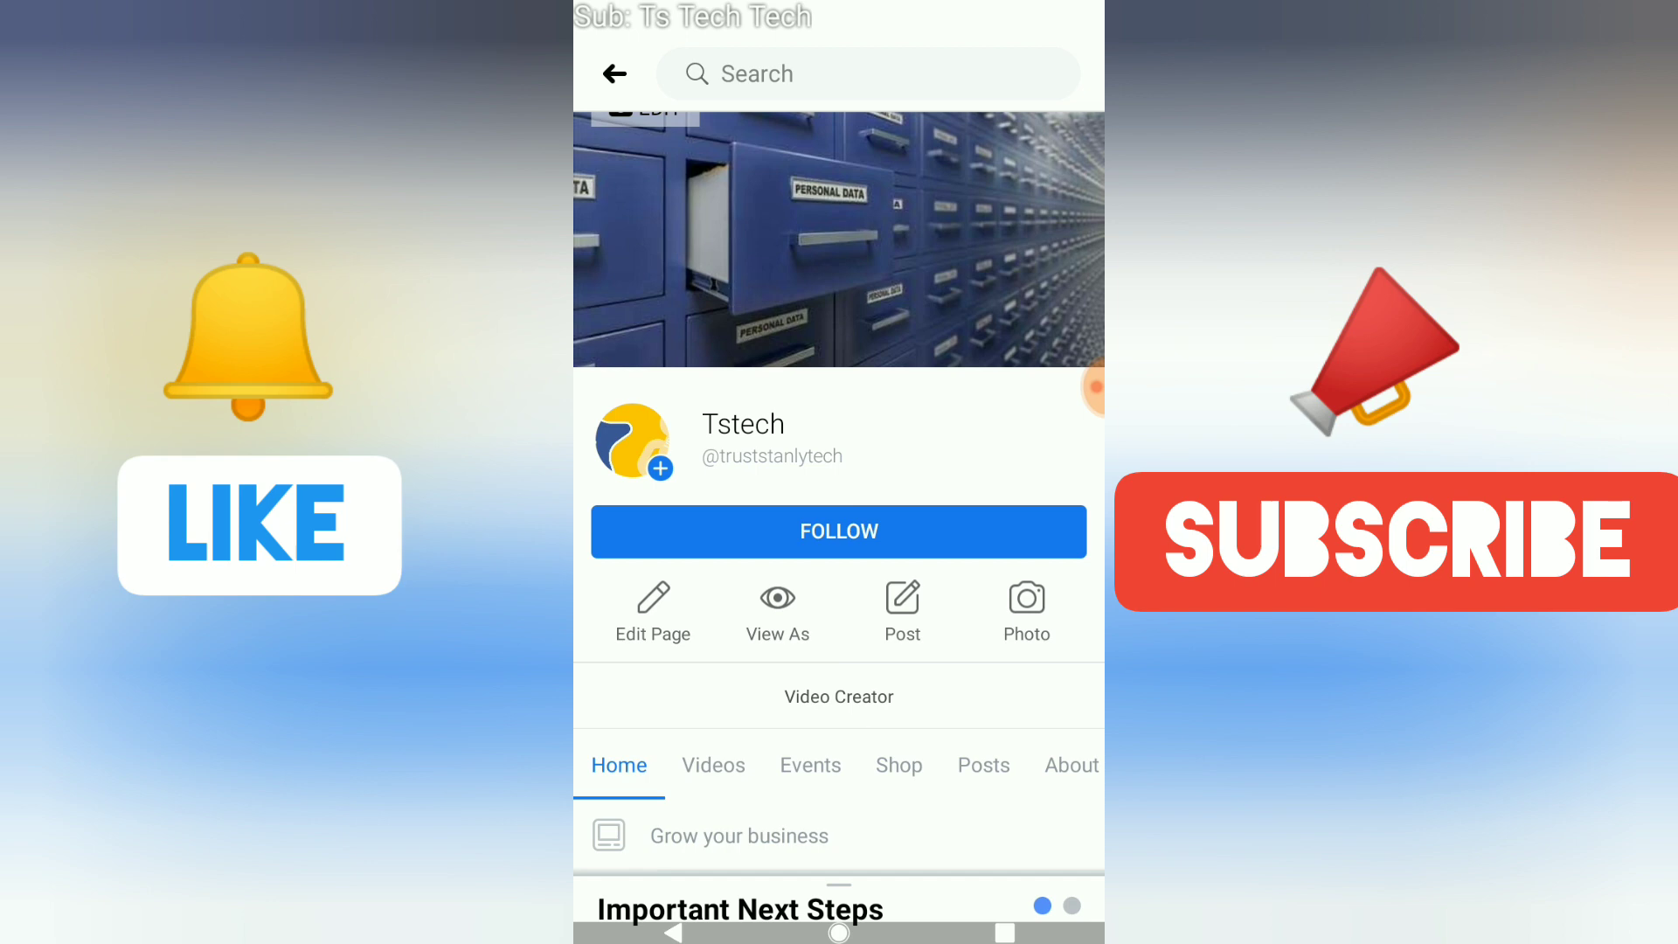
{"action": "left_click", "coordinate": [613, 73]}
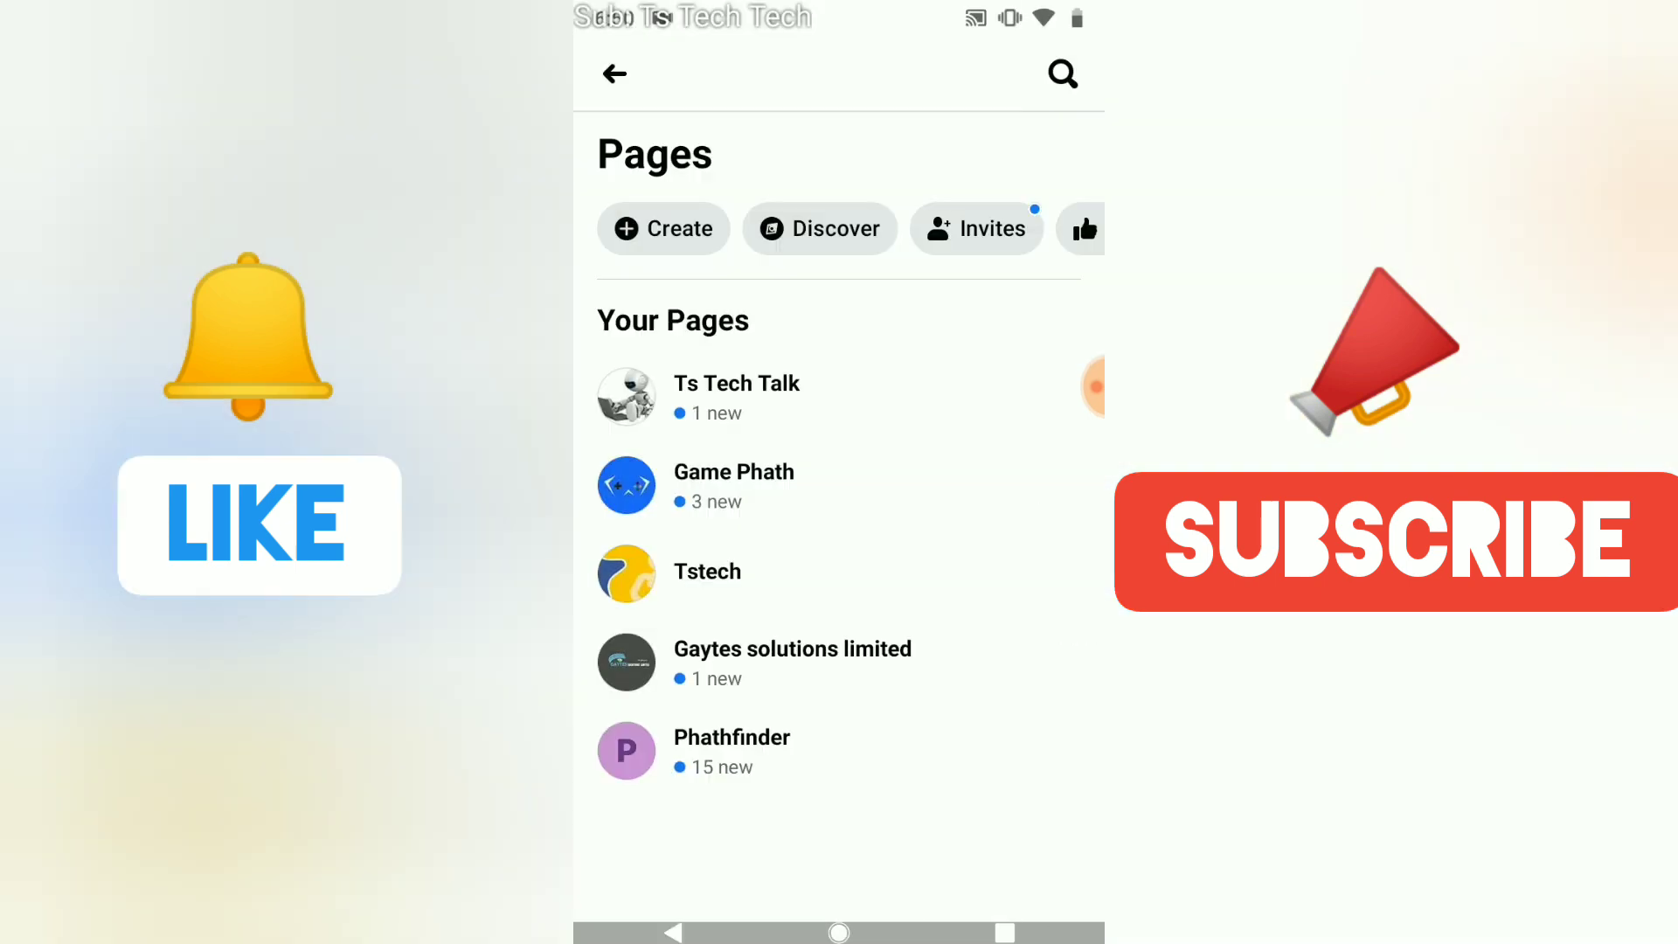